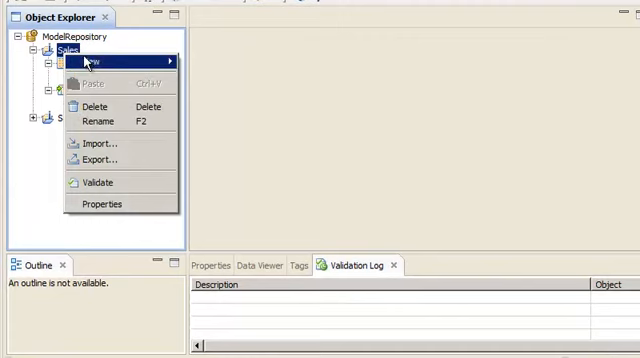
pyautogui.moveTo(95, 62)
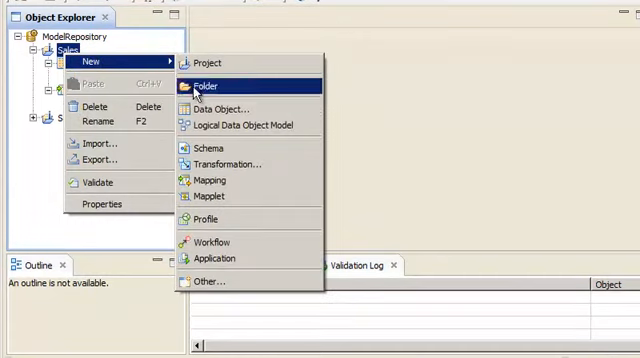
# - Create a new mapping in the Sales project and name it m_PassThrough
pyautogui.click(208, 180)
pyautogui.write('m_Pass')
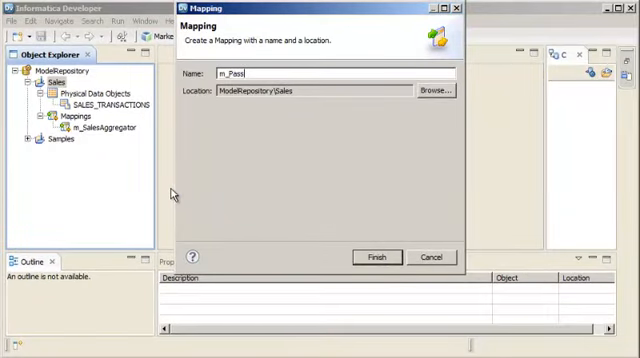
pyautogui.write('Through')
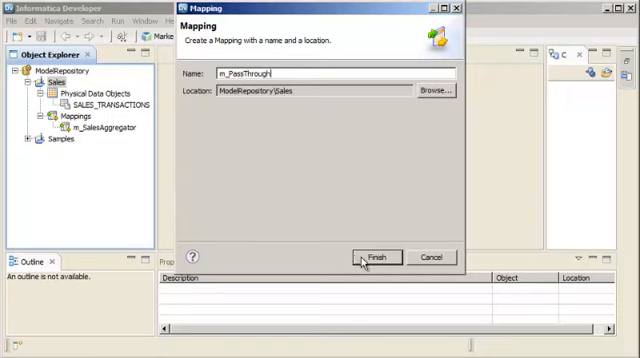
pyautogui.click(379, 256)
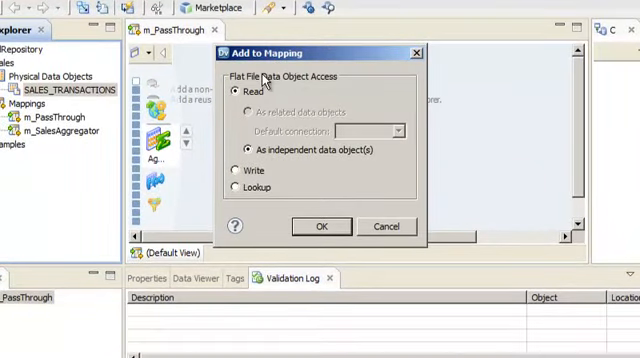
pyautogui.moveTo(320, 225)
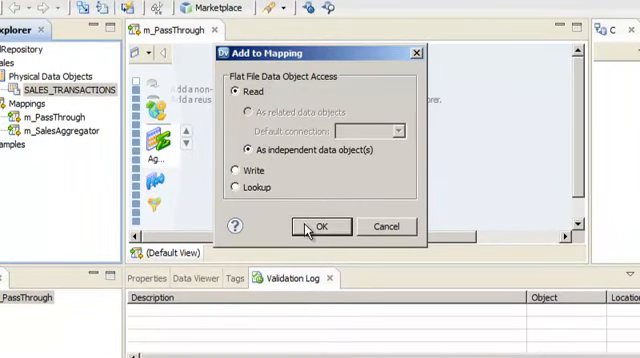
# - Add SALES_TRANSACTIONS to the canvas as the Read_SALES_TRANSACTIONS source object
pyautogui.click(320, 225)
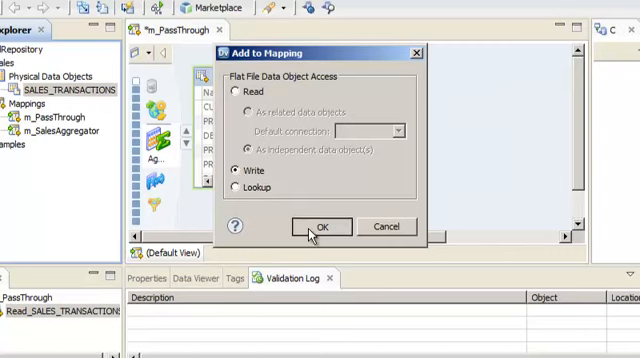
# - Add SALES_TRANSACTIONS a second time as the Write_SALES_TRANSACTIONS target object
pyautogui.click(322, 225)
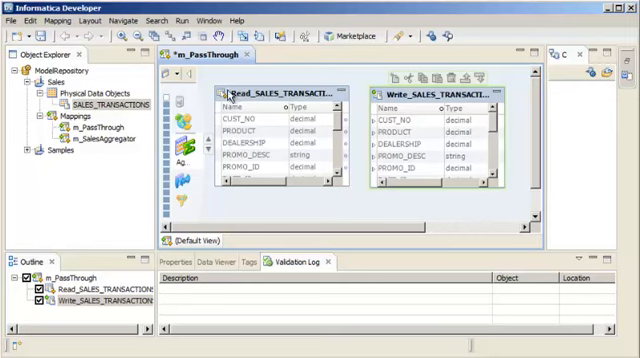
# - Auto Link the Read_SALES_TRANSACTIONS ports to Write_SALES_TRANSACTIONS, matched by name
pyautogui.rightClick(280, 95)
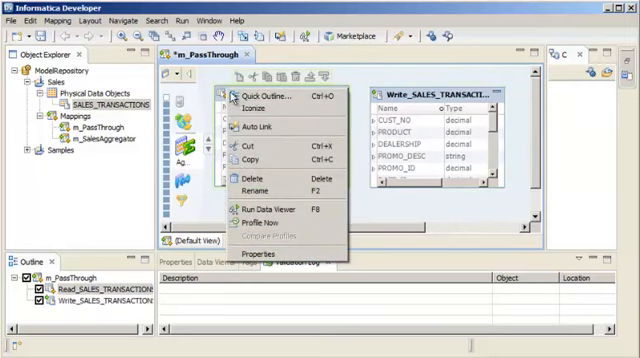
pyautogui.click(259, 126)
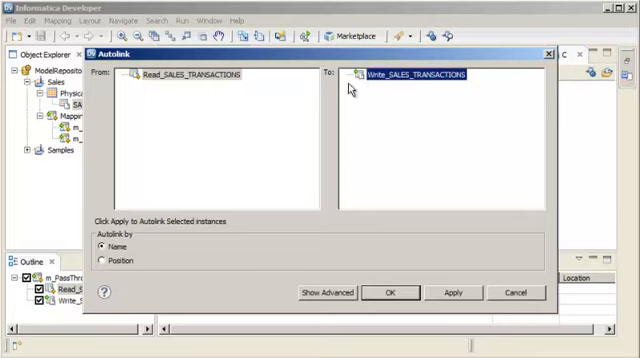
pyautogui.moveTo(173, 256)
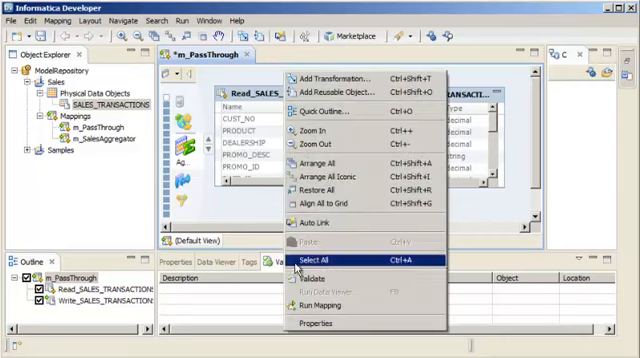
# - Validate the m_PassThrough mapping and save it
pyautogui.click(311, 277)
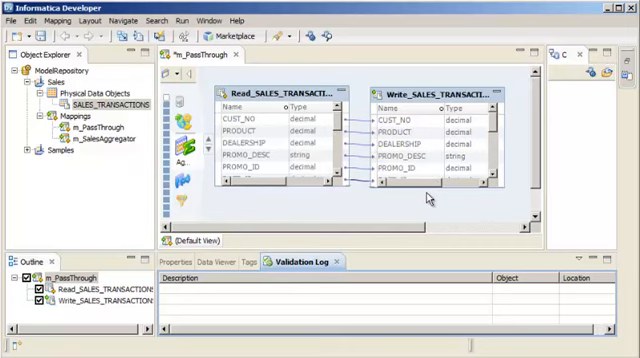
pyautogui.click(13, 18)
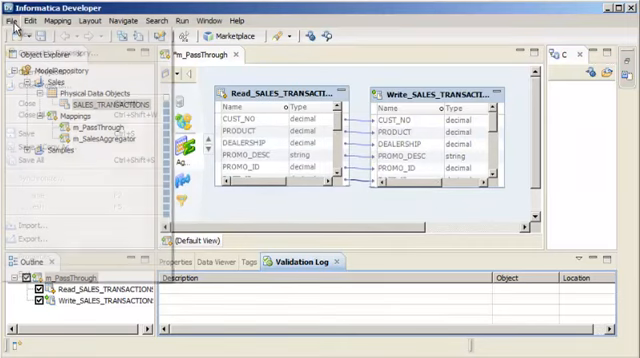
pyautogui.click(12, 18)
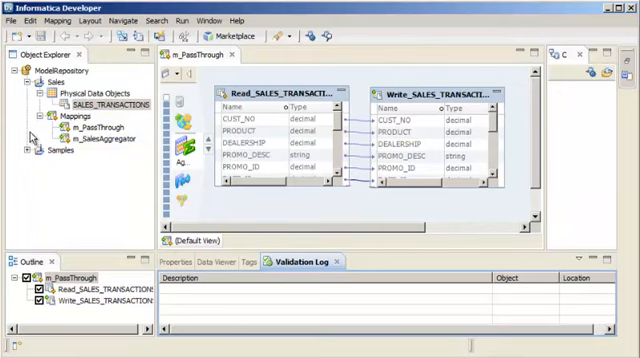
pyautogui.moveTo(198, 78)
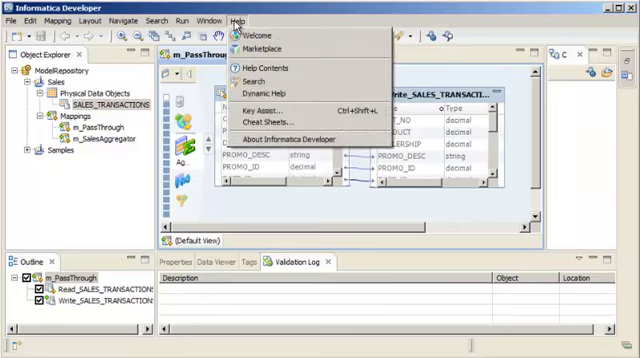
pyautogui.moveTo(250, 119)
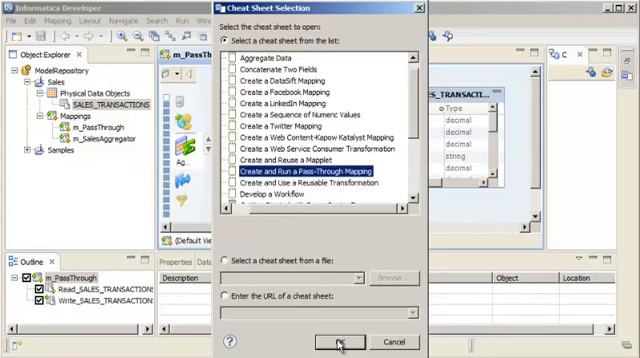
# - Show the Create and Run a Pass-Through Mapping cheat sheet maximized in the window
pyautogui.click(341, 341)
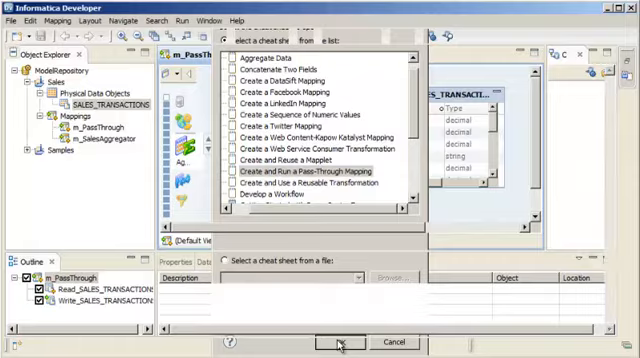
pyautogui.click(345, 341)
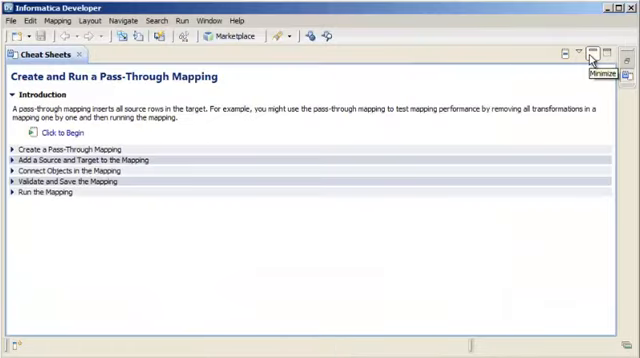